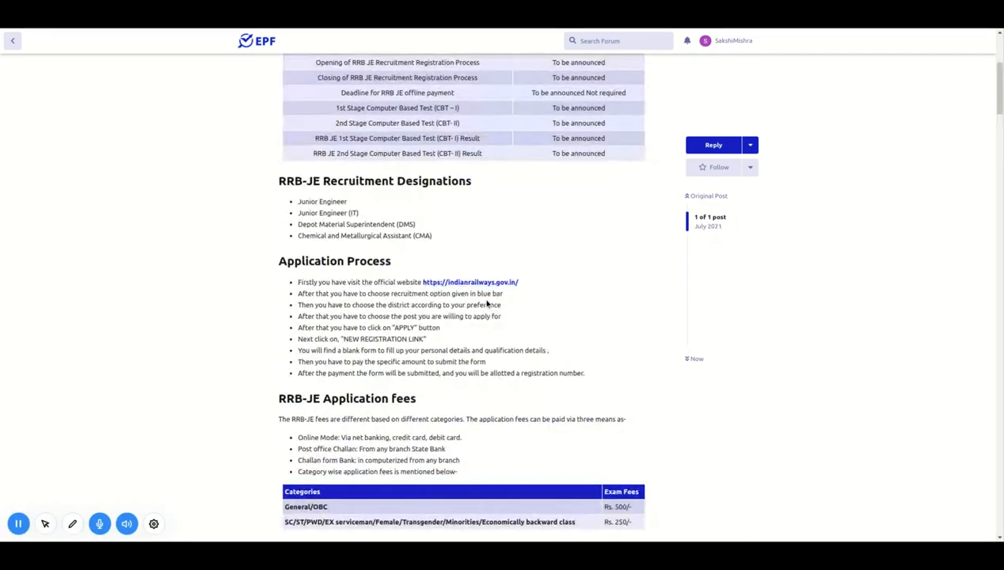
scroll(up, 3)
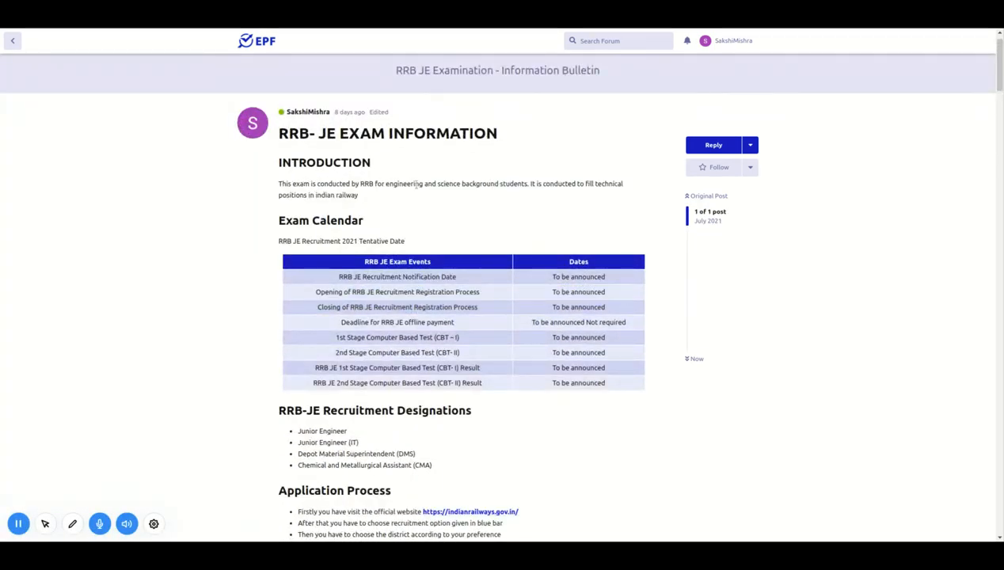
mouse_move(426, 196)
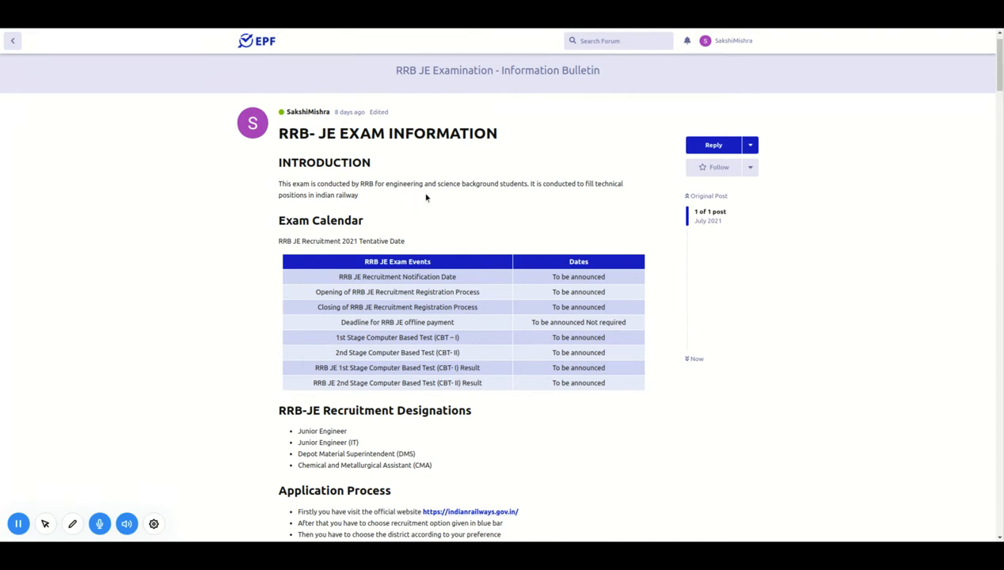
mouse_move(551, 204)
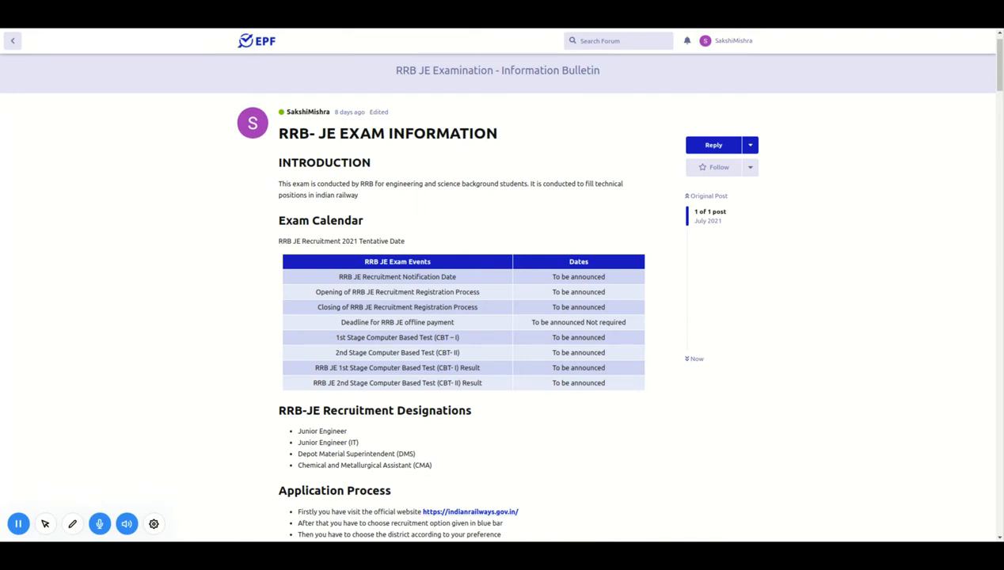
scroll(down, 3)
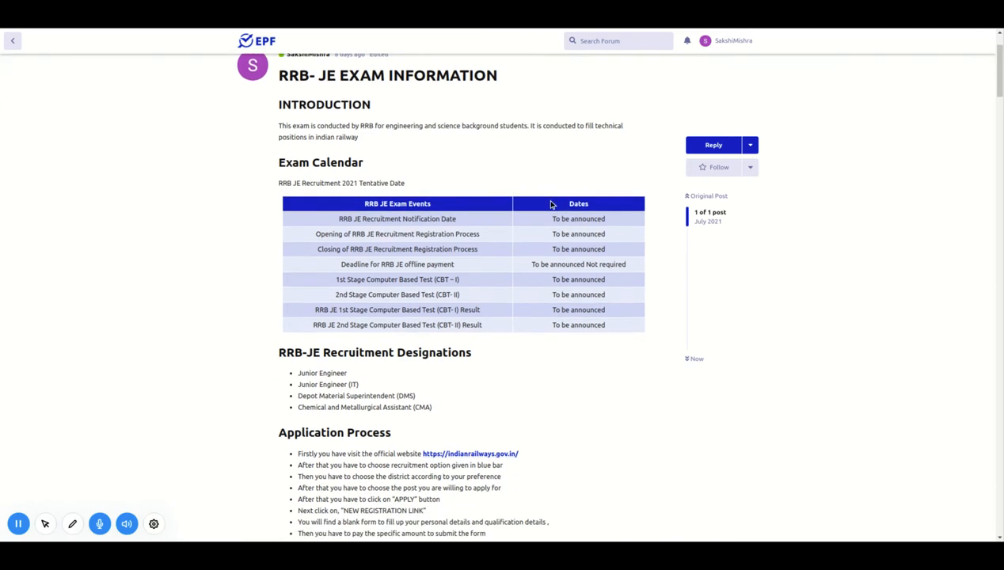
scroll(down, 3)
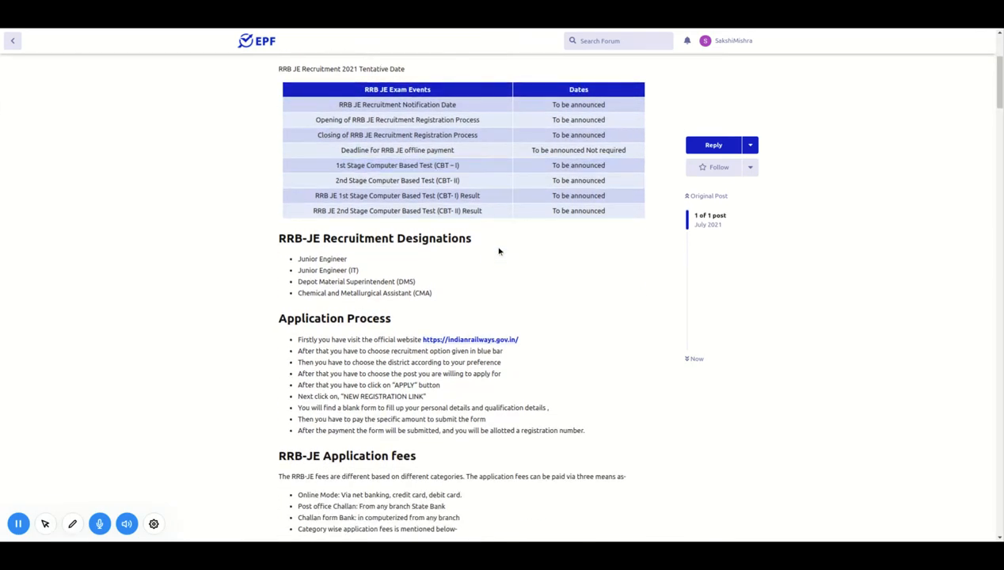
scroll(down, 3)
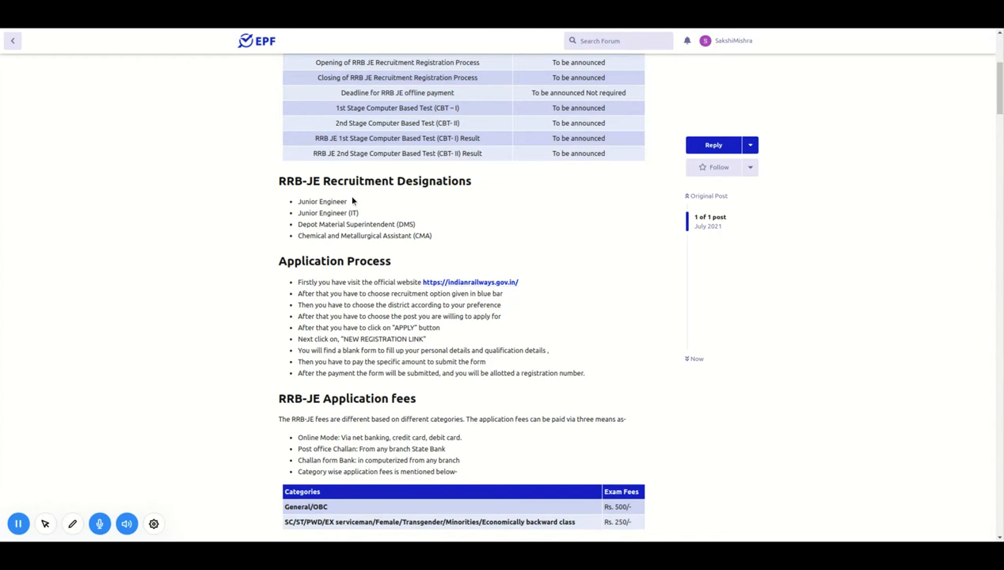
mouse_move(386, 196)
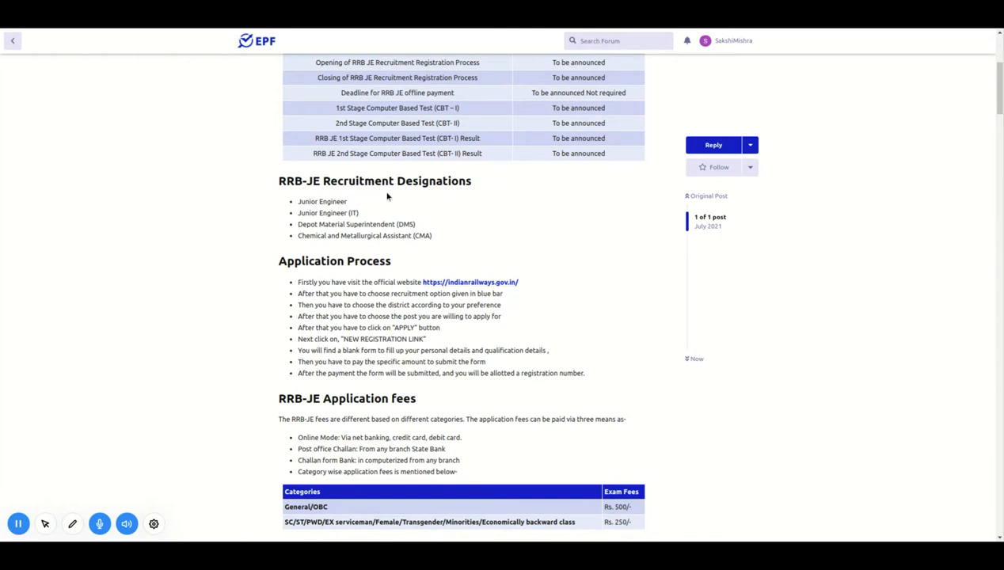
mouse_move(347, 208)
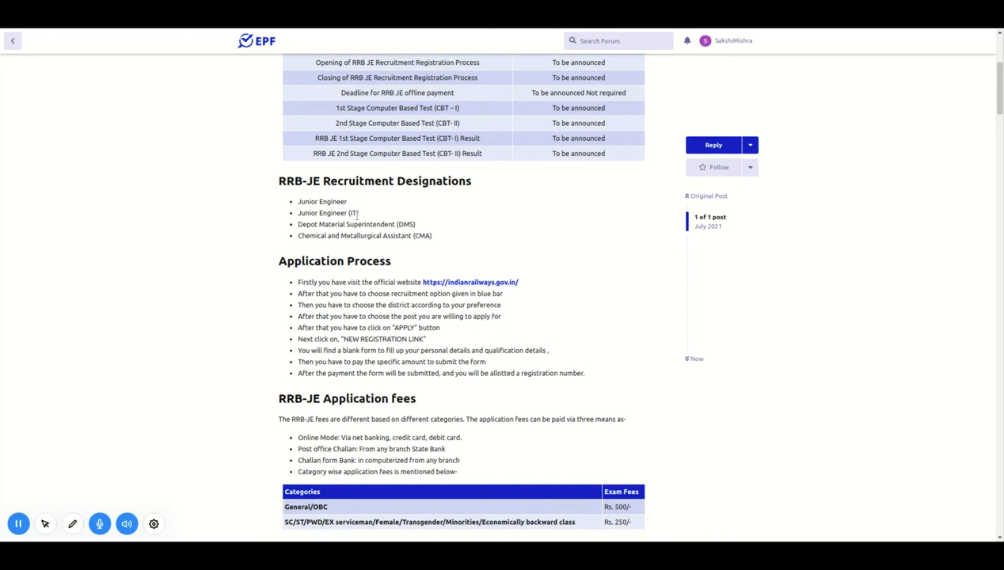
scroll(down, 3)
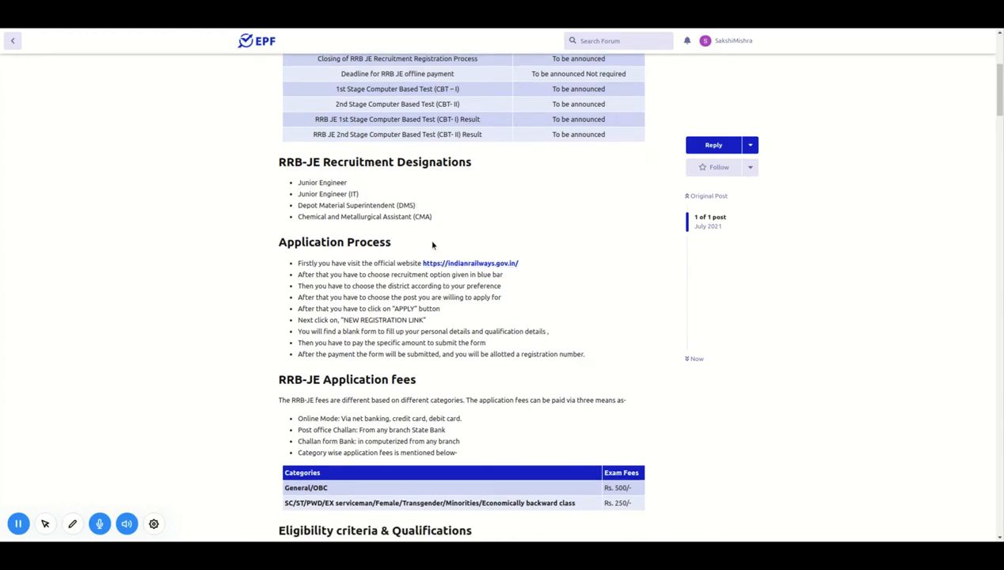
scroll(down, 3)
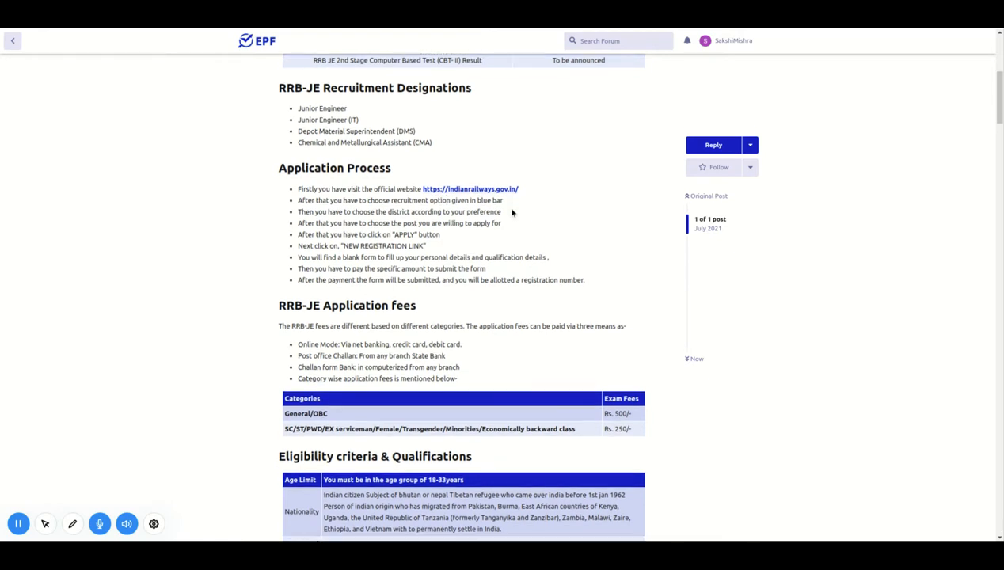
scroll(down, 3)
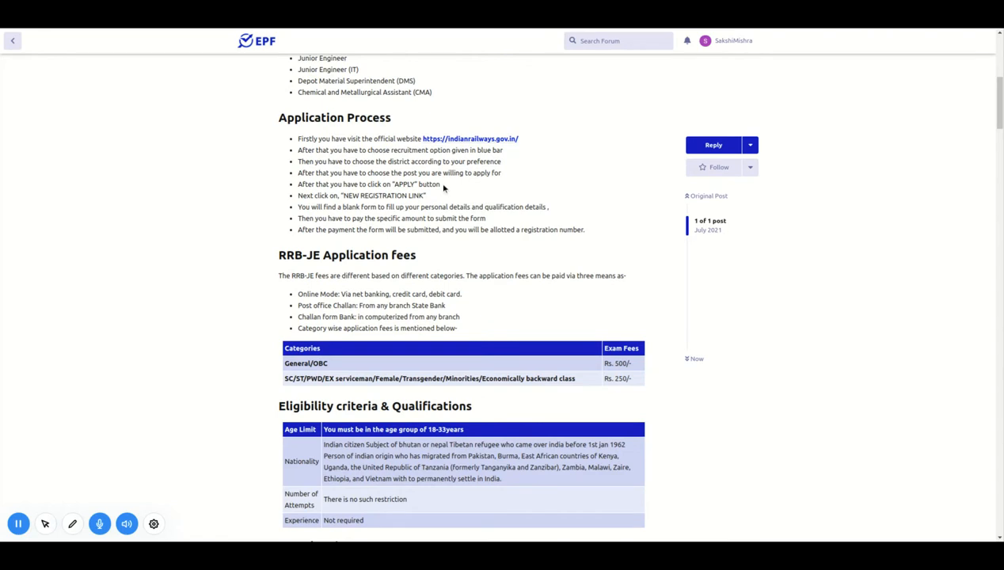
mouse_move(448, 164)
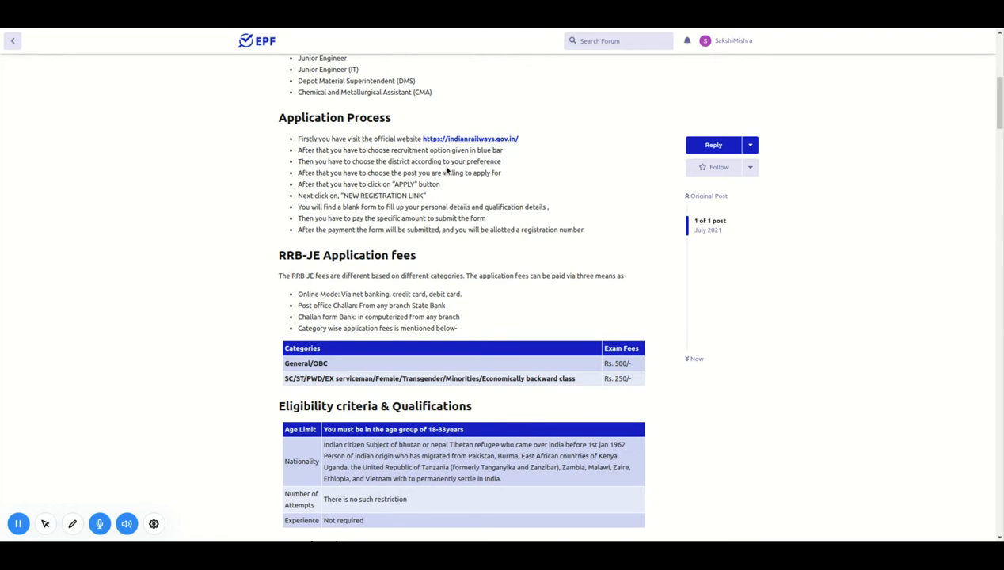
scroll(down, 3)
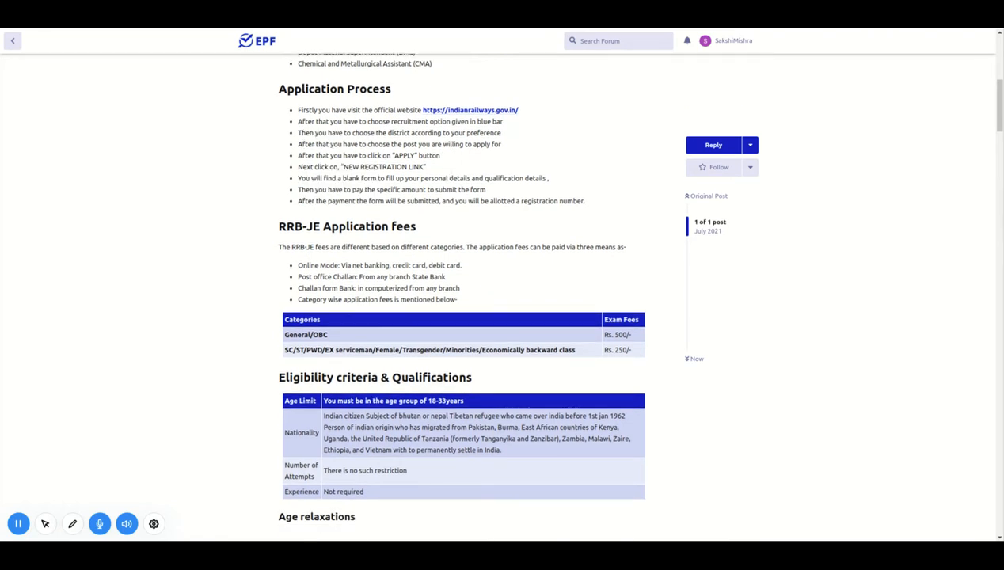
scroll(down, 3)
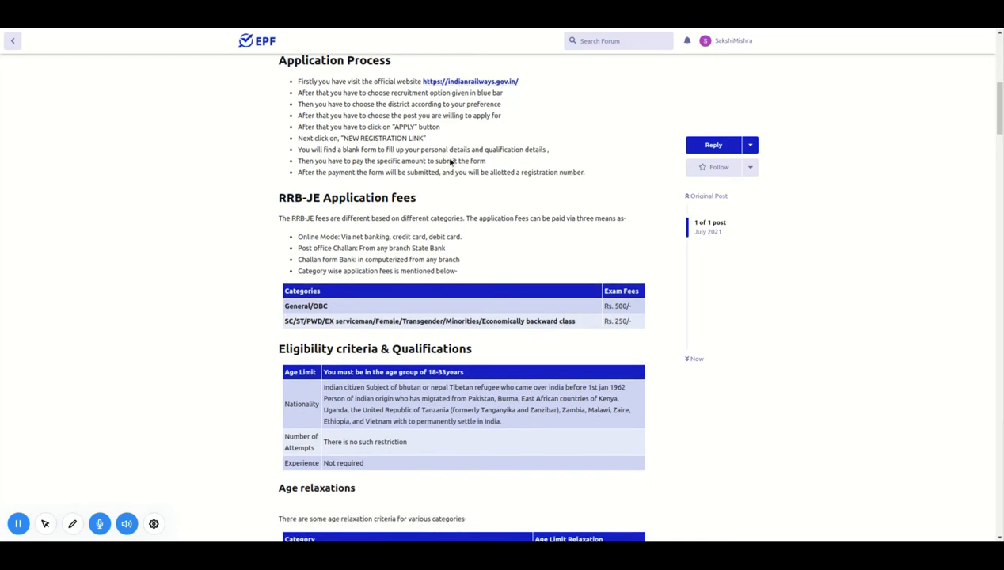
scroll(down, 3)
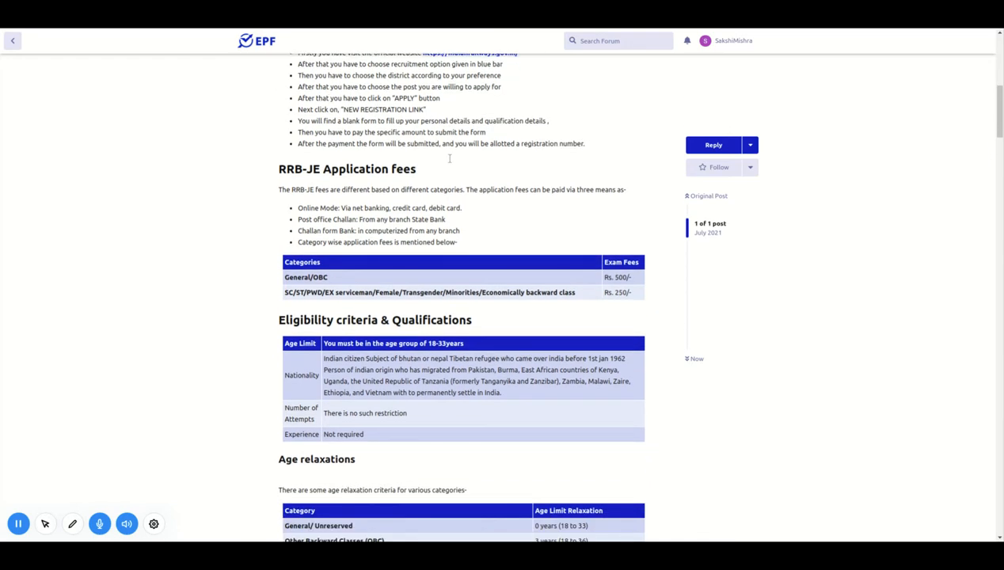
scroll(up, 3)
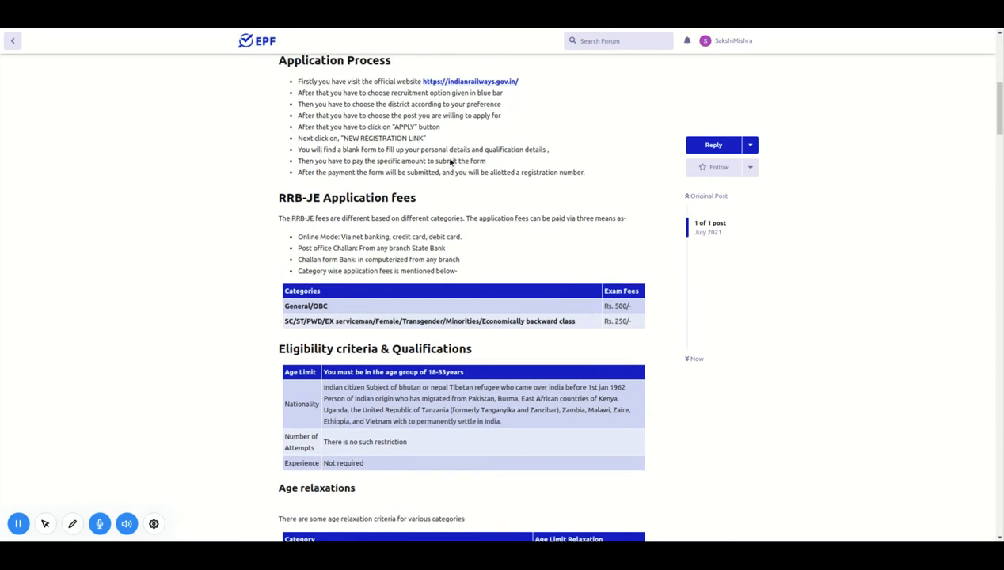
scroll(down, 3)
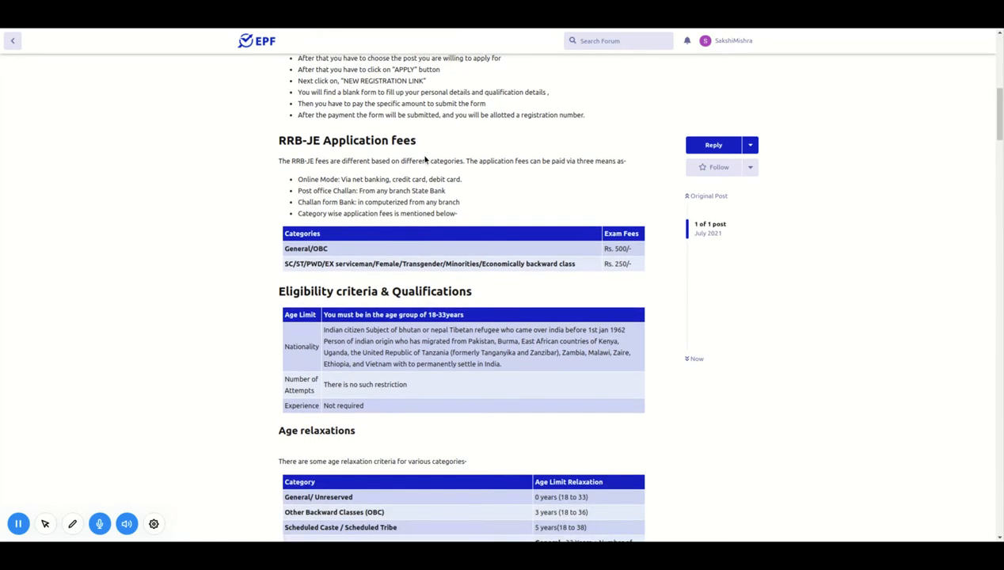
scroll(down, 3)
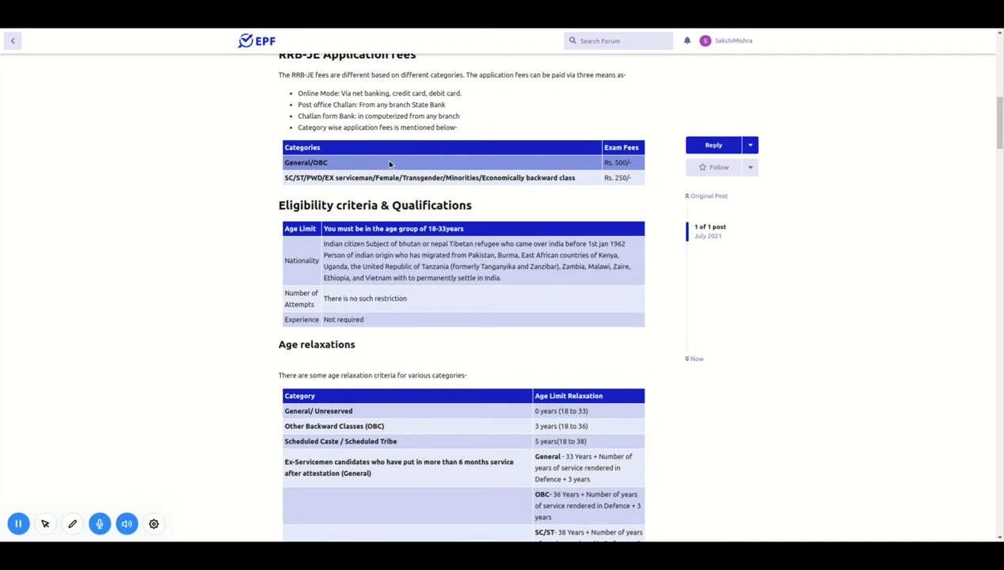
mouse_move(439, 166)
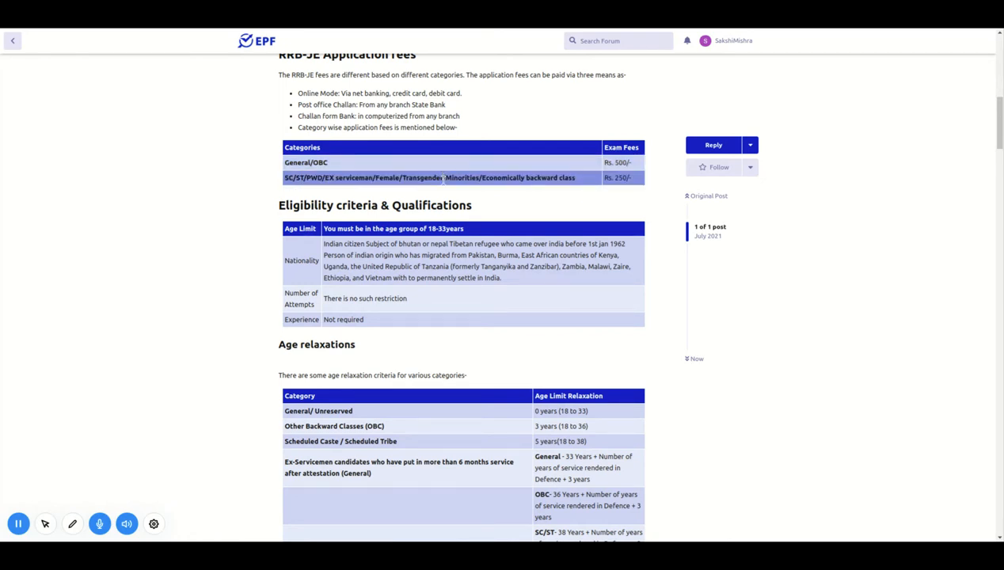
scroll(down, 3)
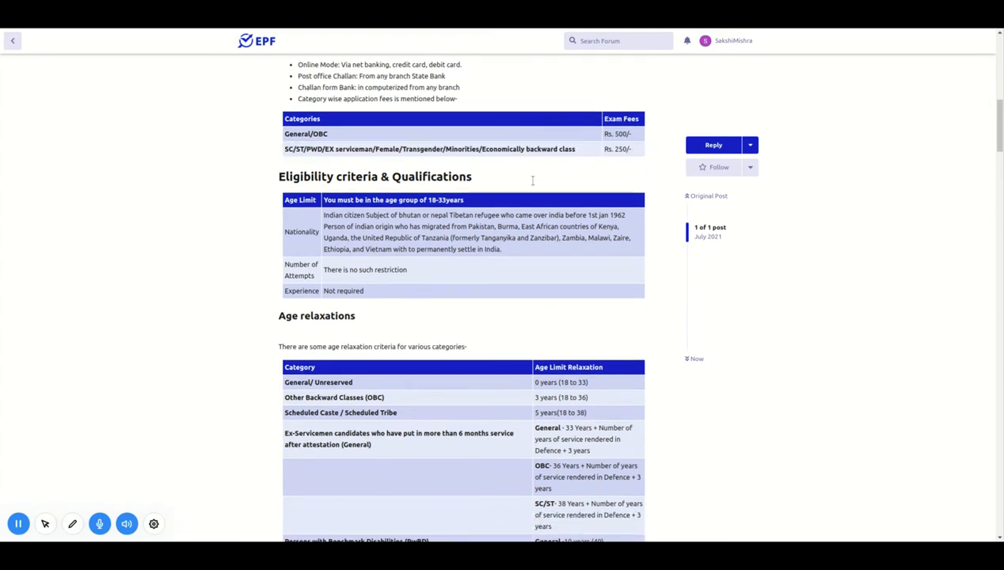
mouse_move(579, 163)
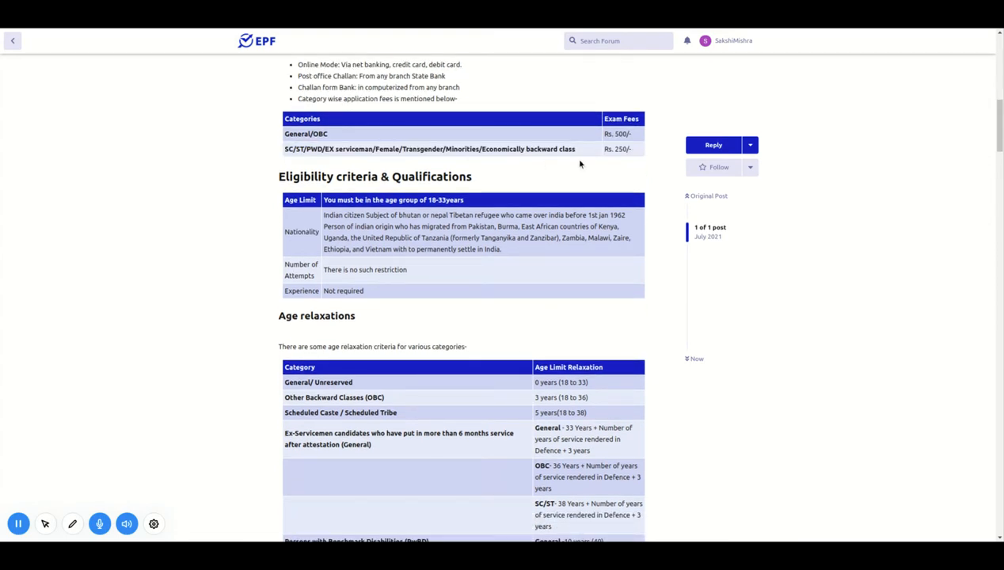
scroll(down, 3)
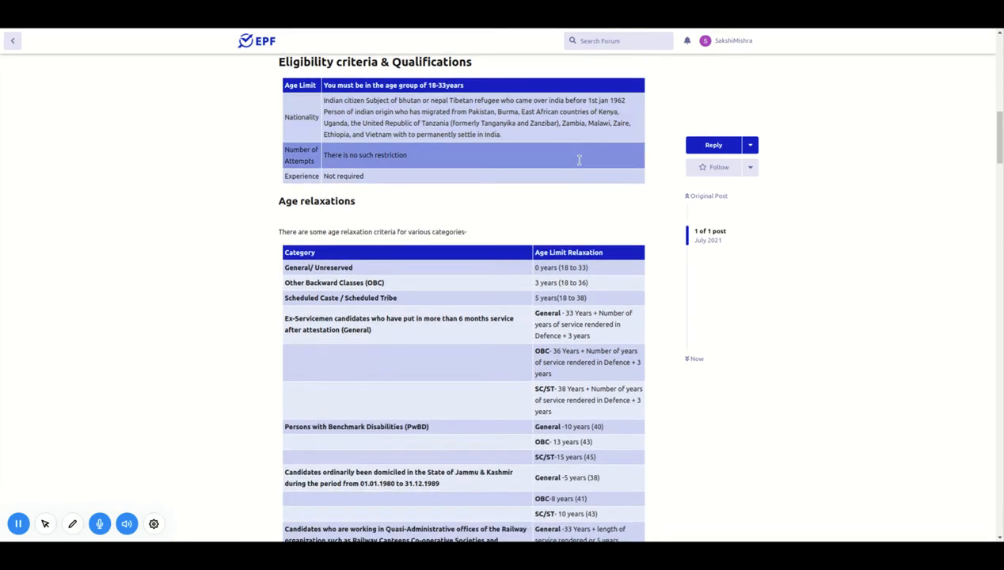
scroll(down, 3)
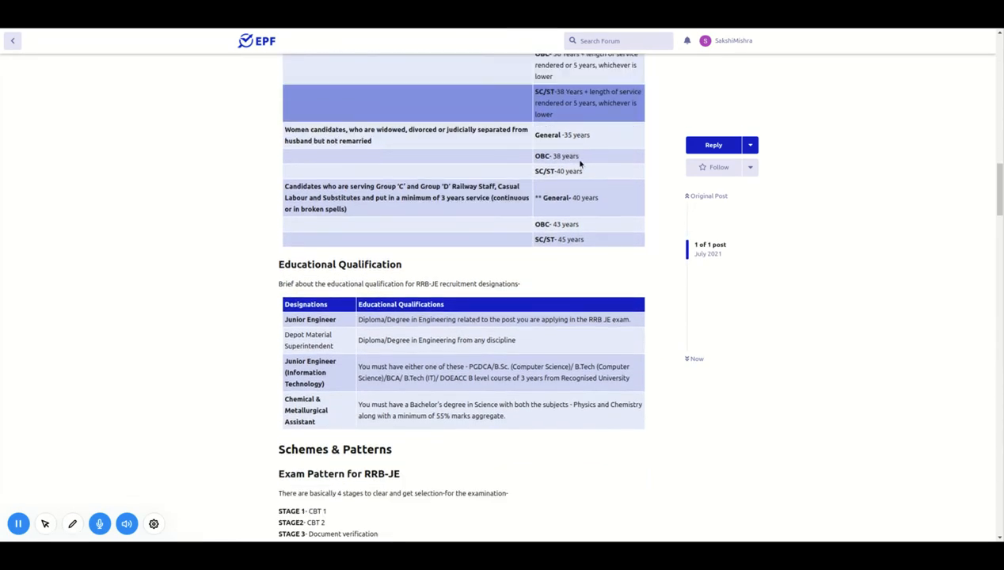
scroll(down, 3)
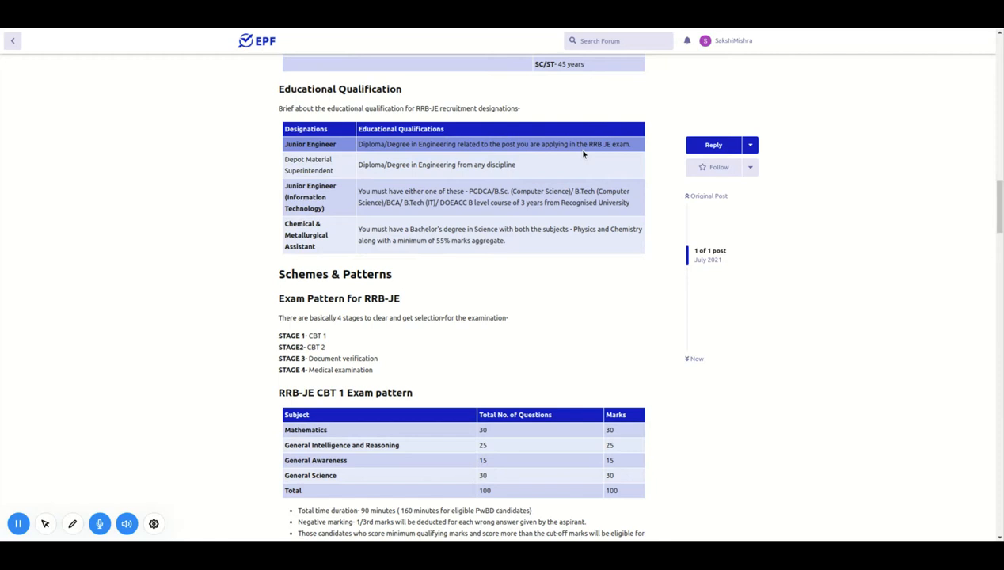
scroll(down, 3)
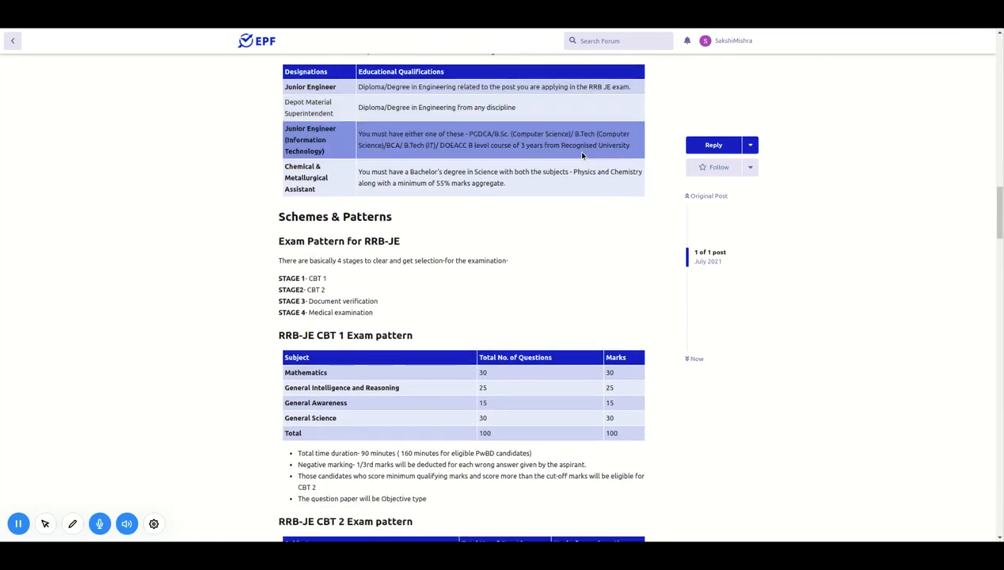
scroll(down, 3)
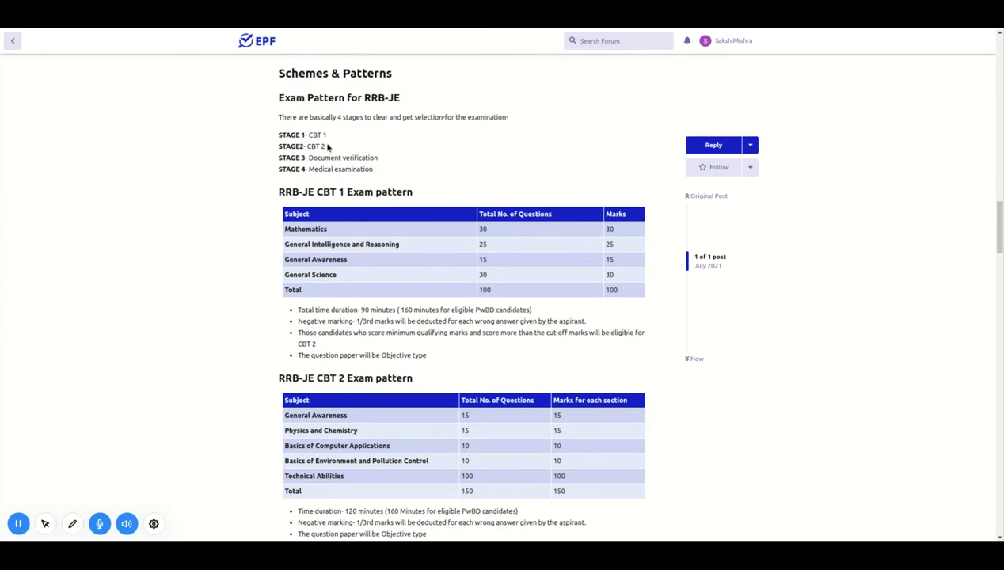
mouse_move(339, 139)
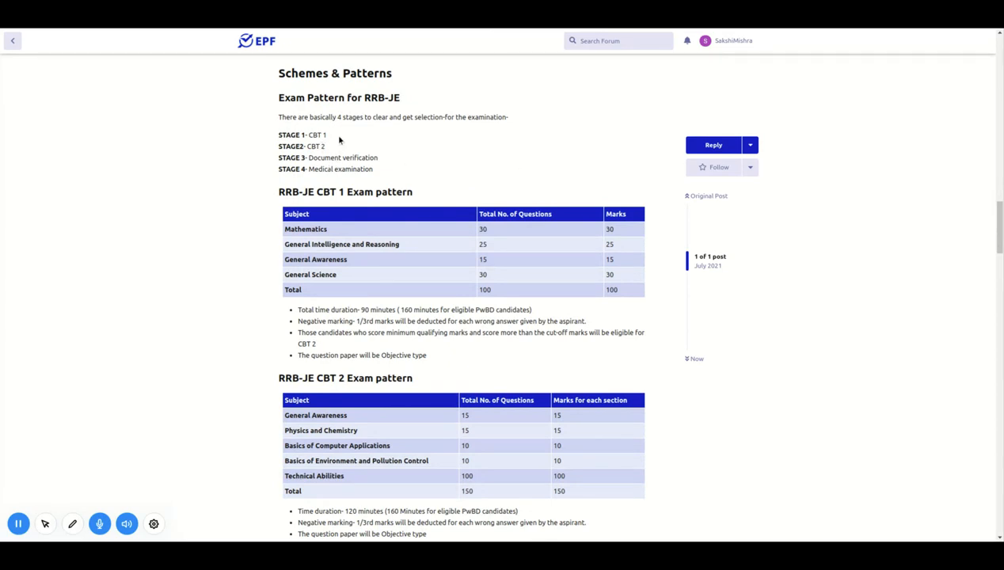
mouse_move(336, 137)
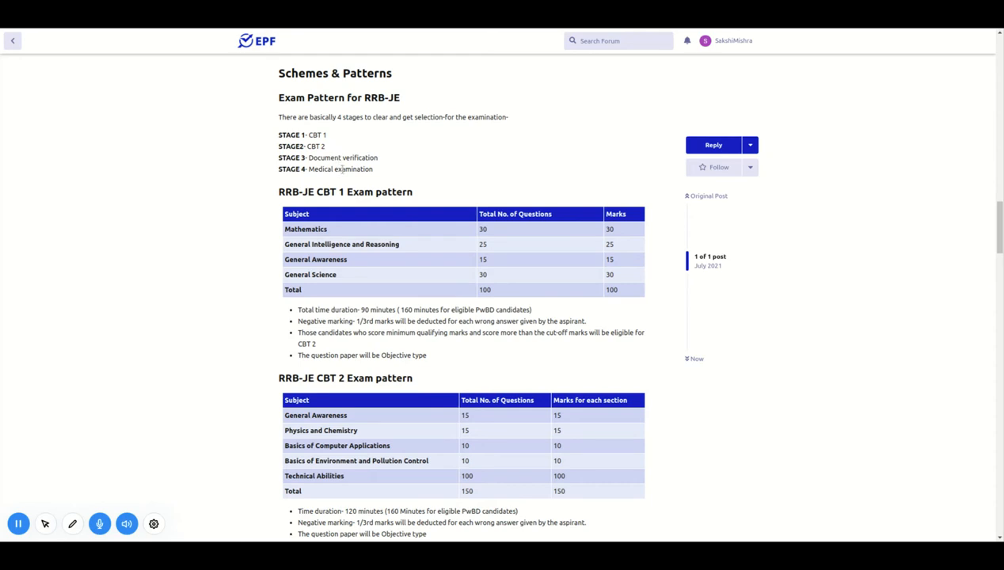
mouse_move(478, 171)
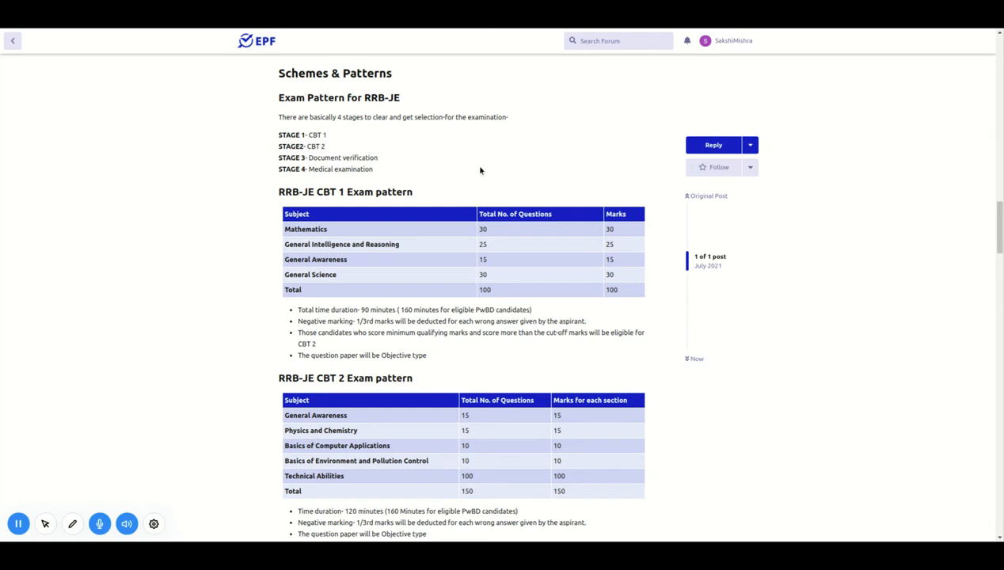
scroll(down, 3)
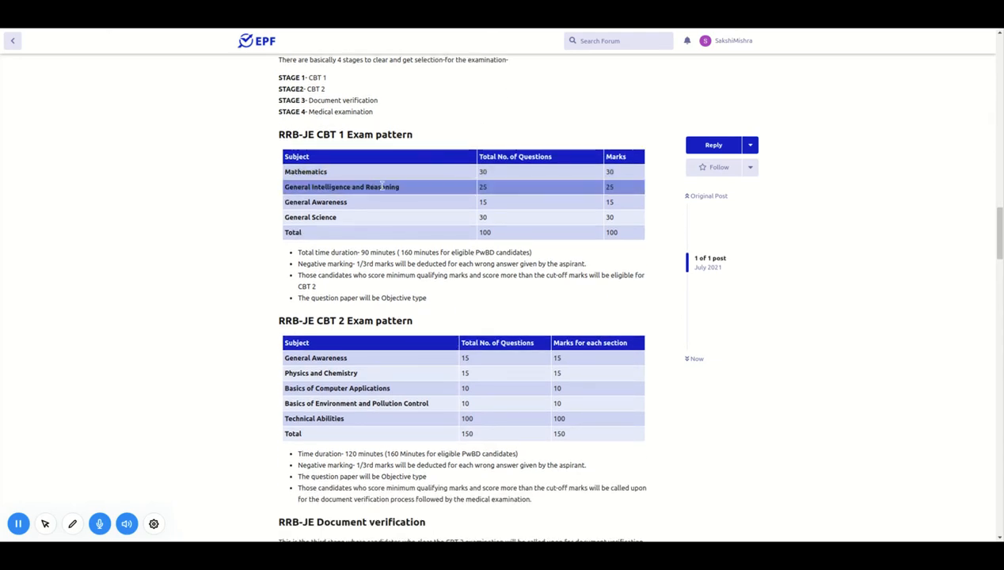
mouse_move(374, 206)
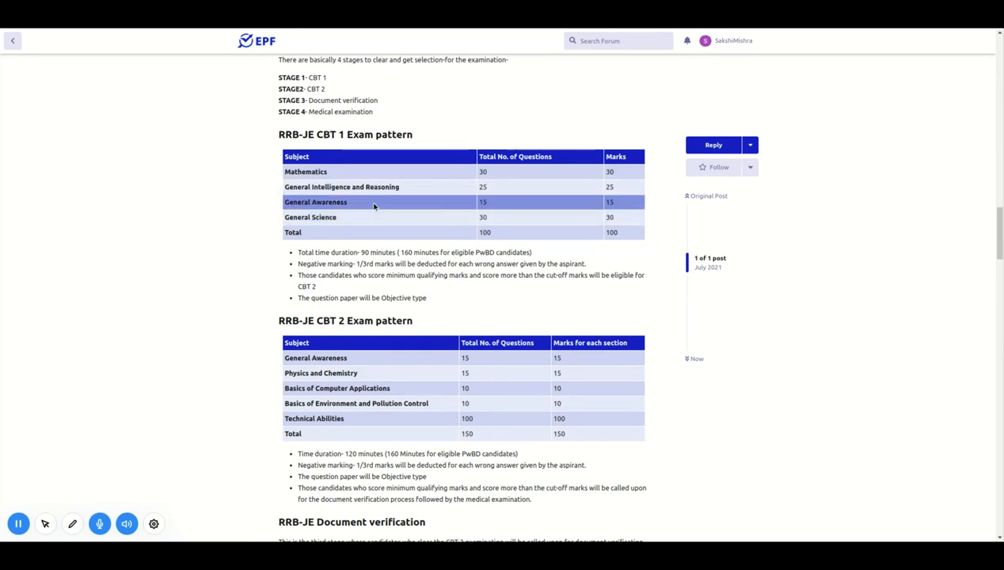
scroll(down, 3)
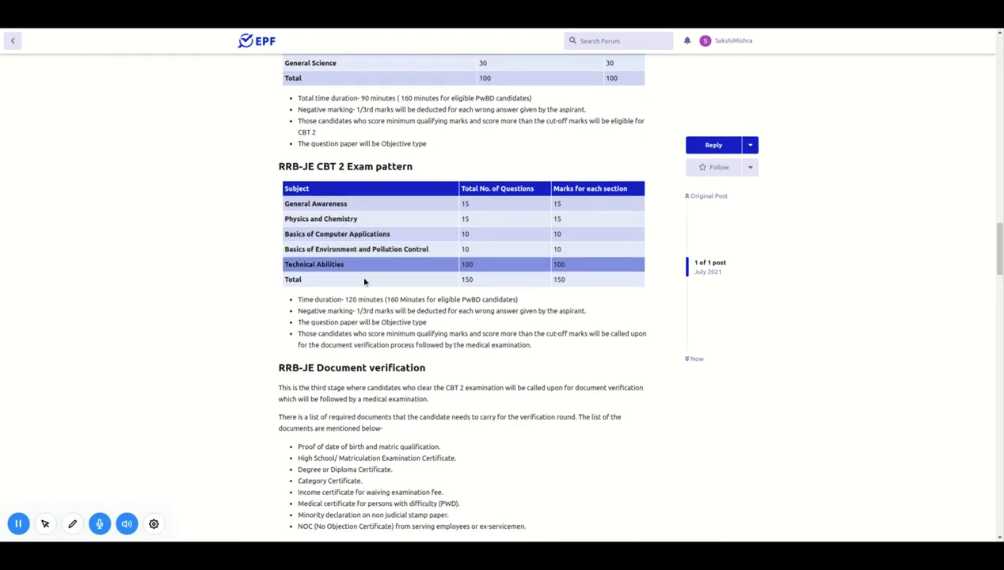
scroll(up, 3)
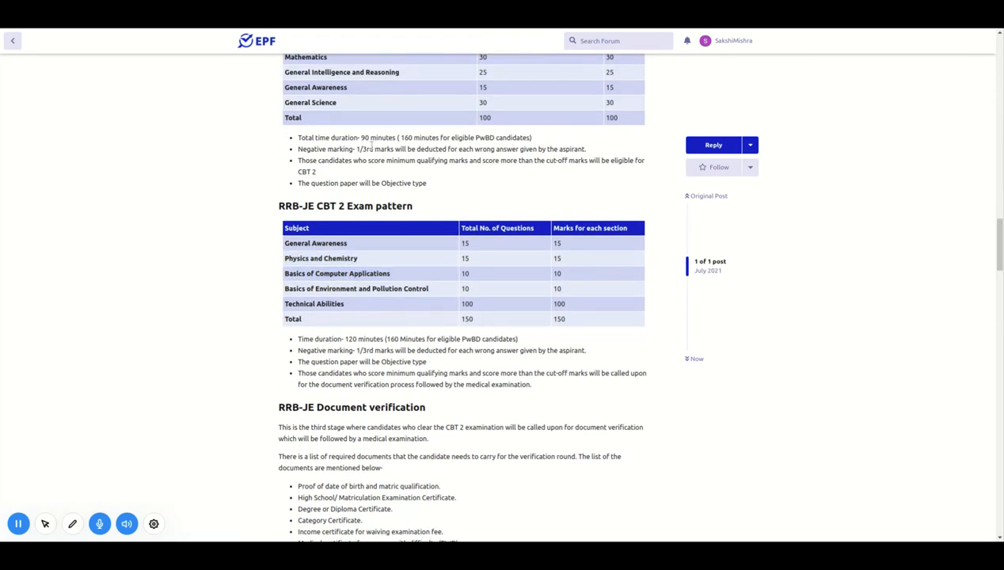
mouse_move(415, 145)
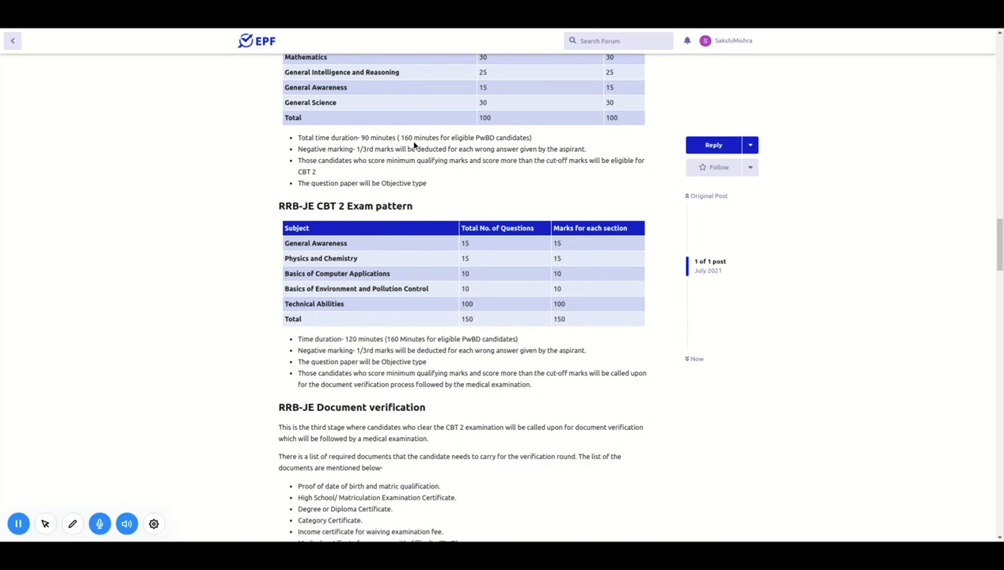
scroll(down, 3)
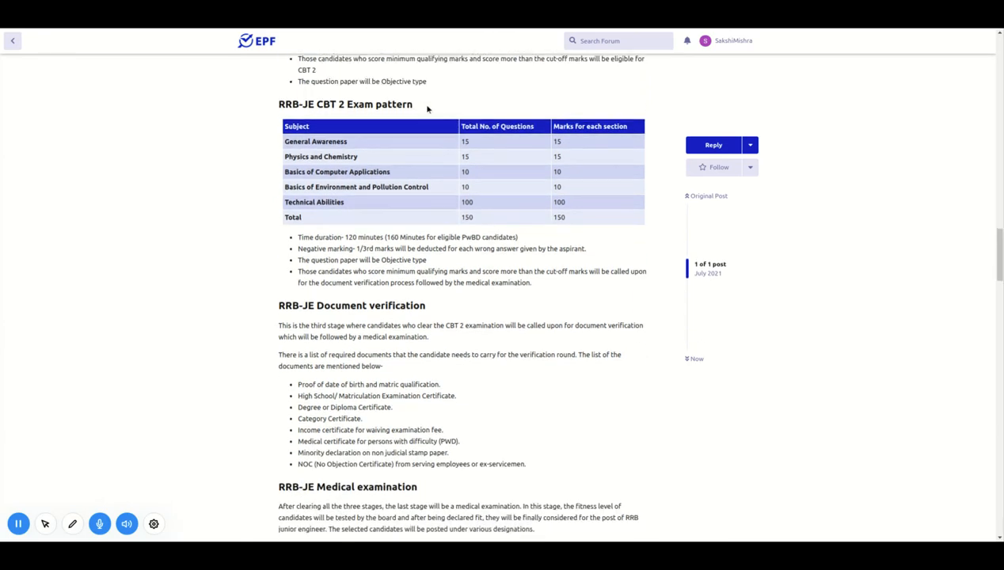
scroll(down, 3)
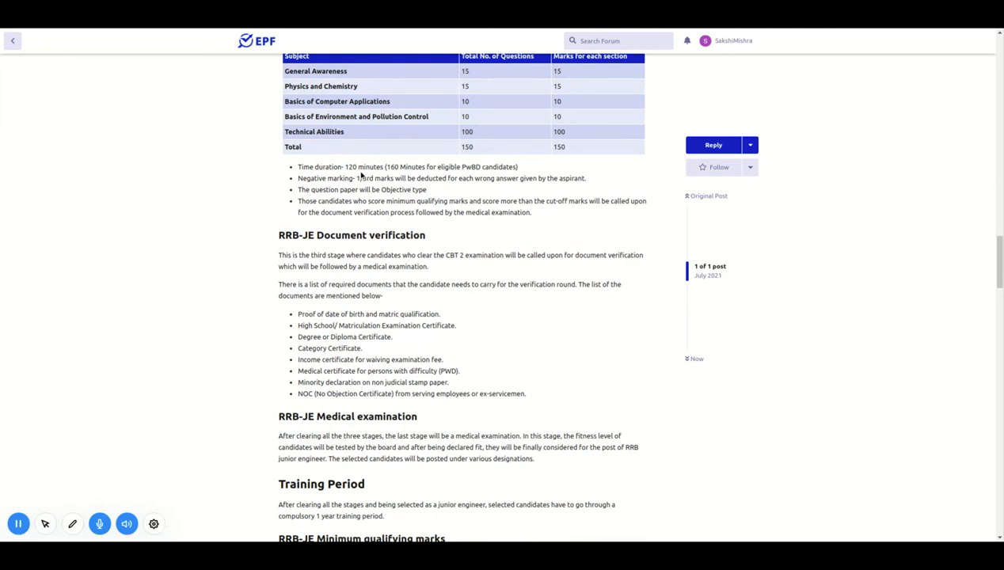
mouse_move(394, 171)
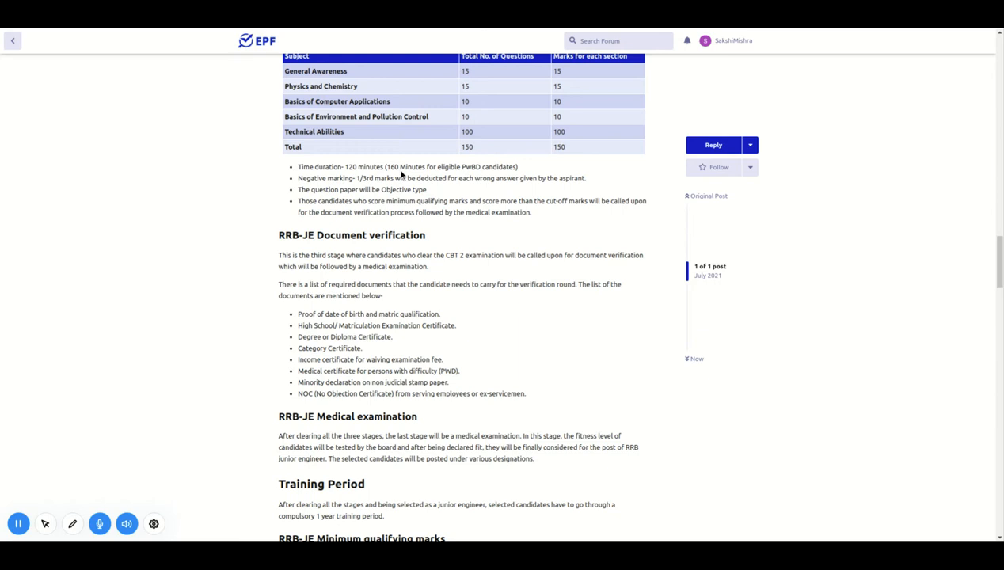
scroll(down, 3)
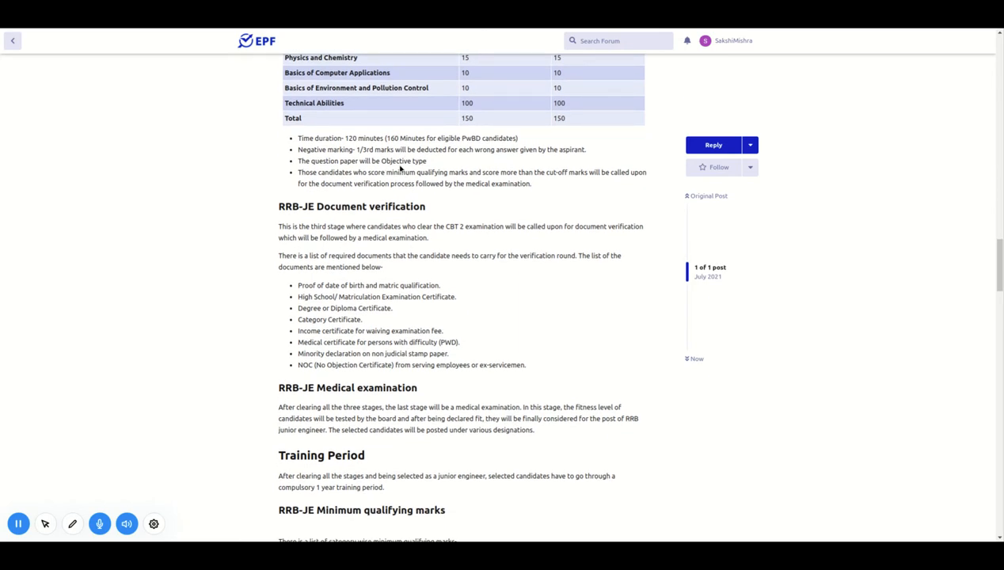
scroll(down, 3)
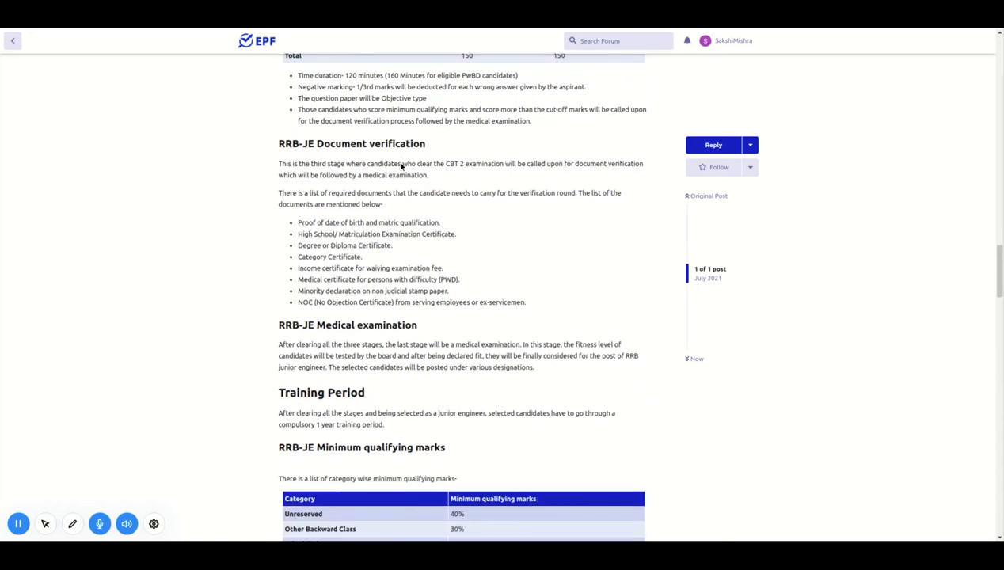
scroll(down, 3)
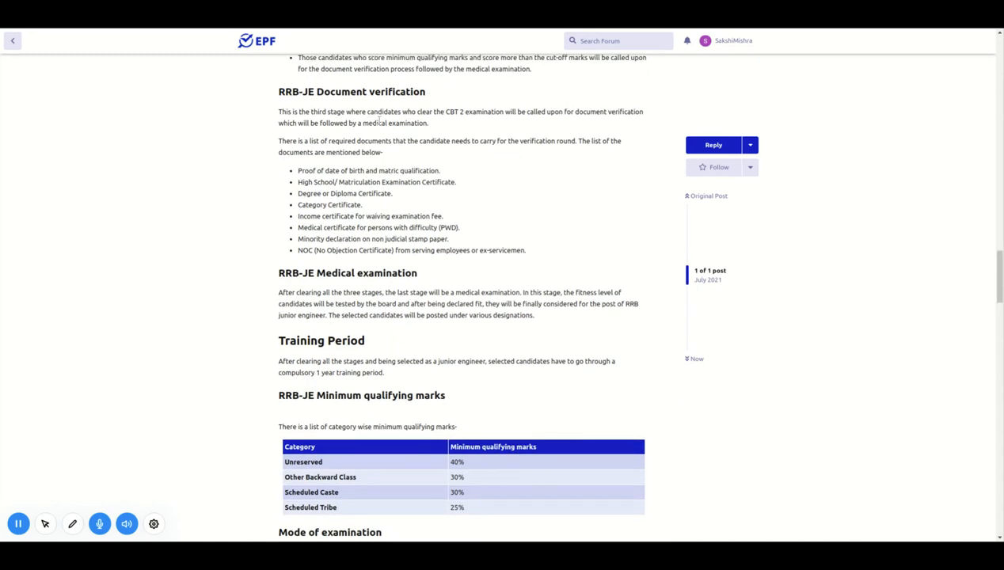
scroll(down, 3)
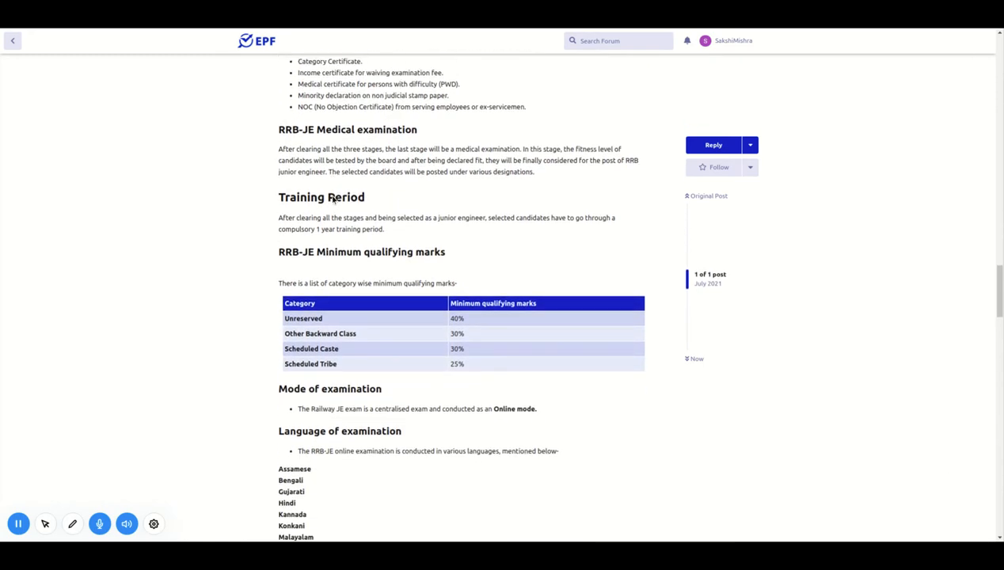
mouse_move(402, 184)
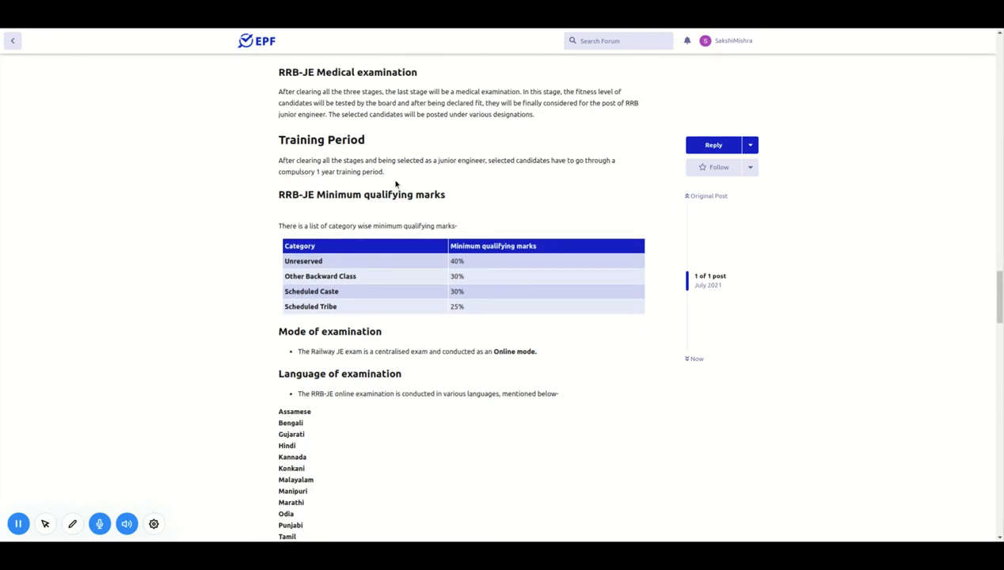
scroll(down, 3)
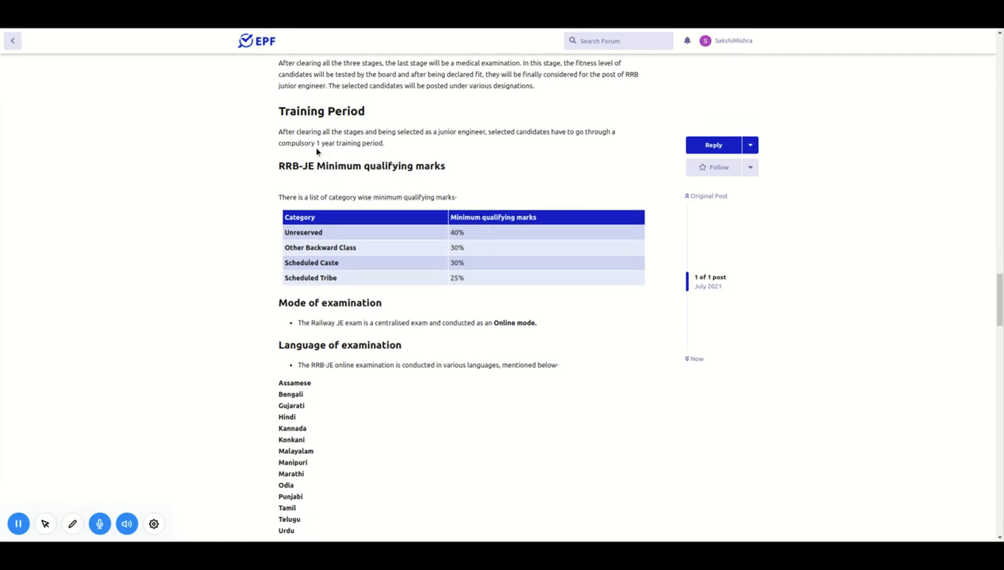
scroll(down, 3)
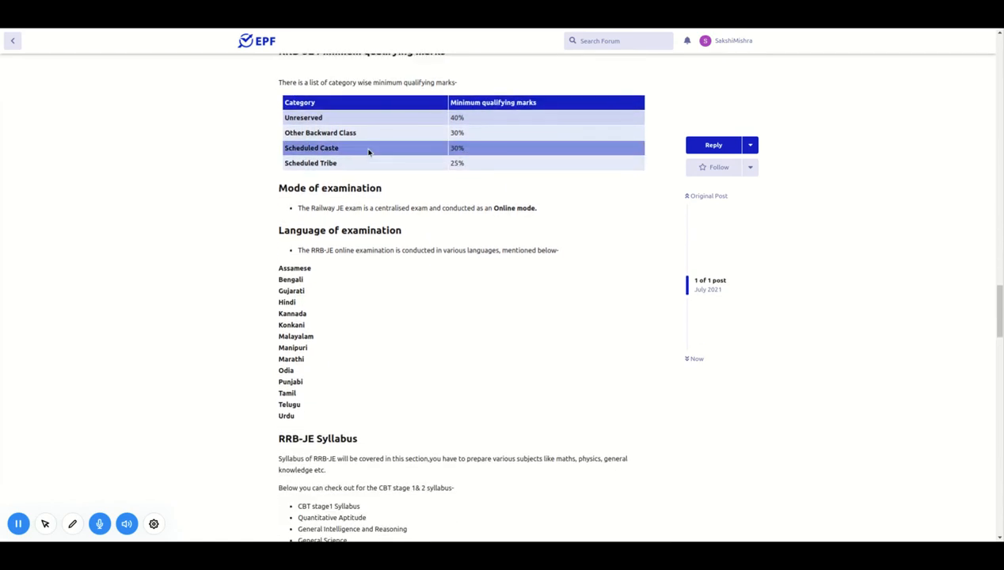
scroll(up, 3)
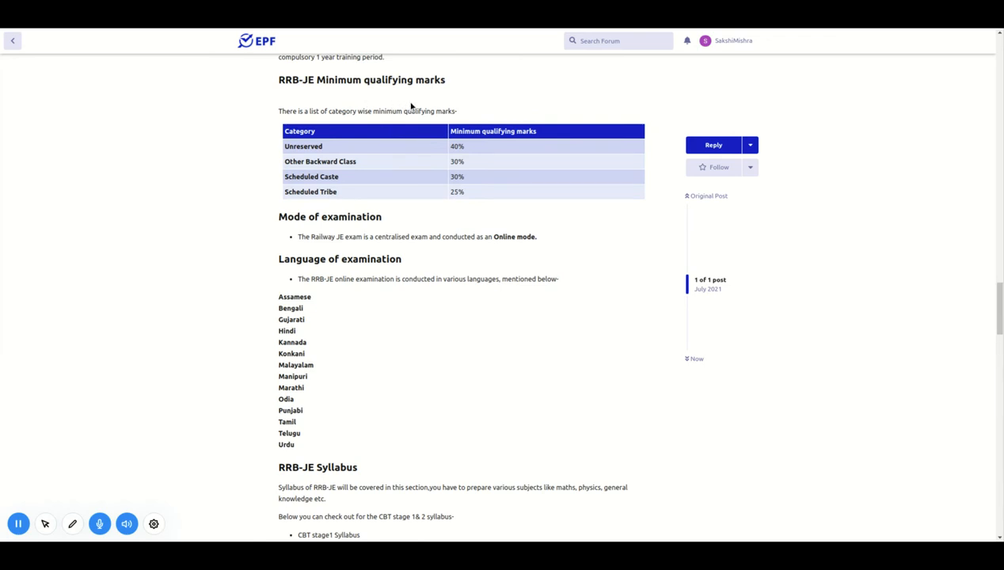
mouse_move(372, 145)
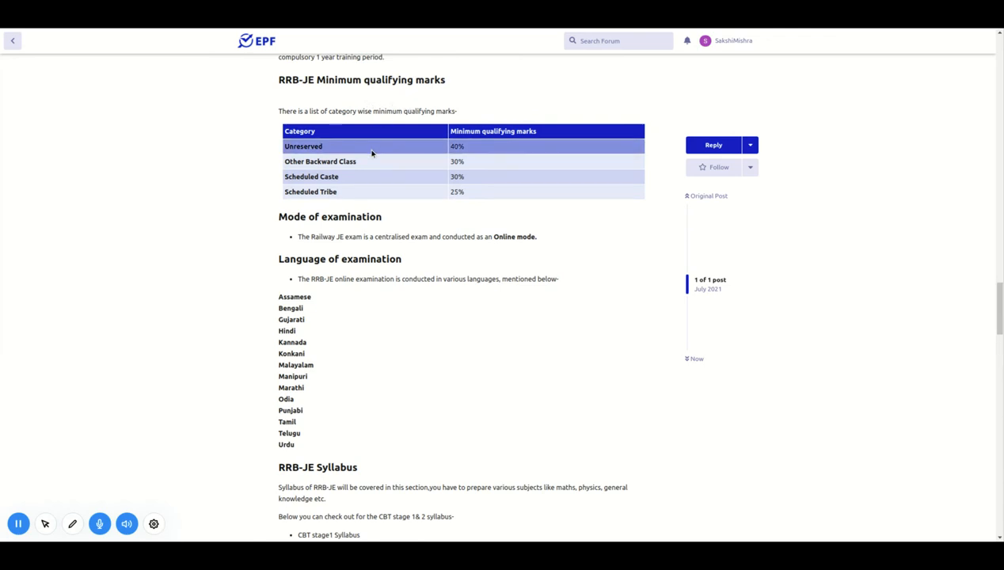
mouse_move(436, 161)
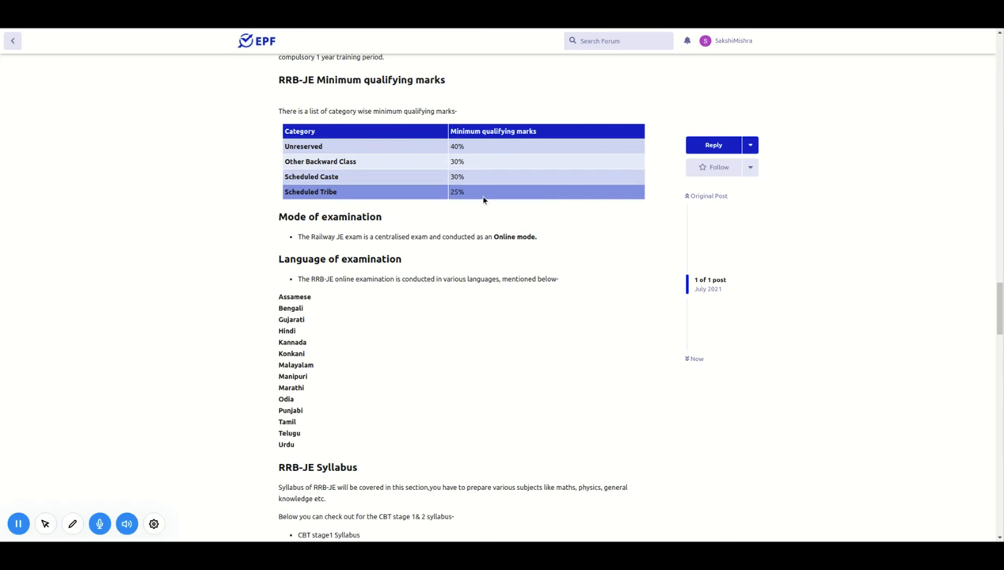
scroll(down, 3)
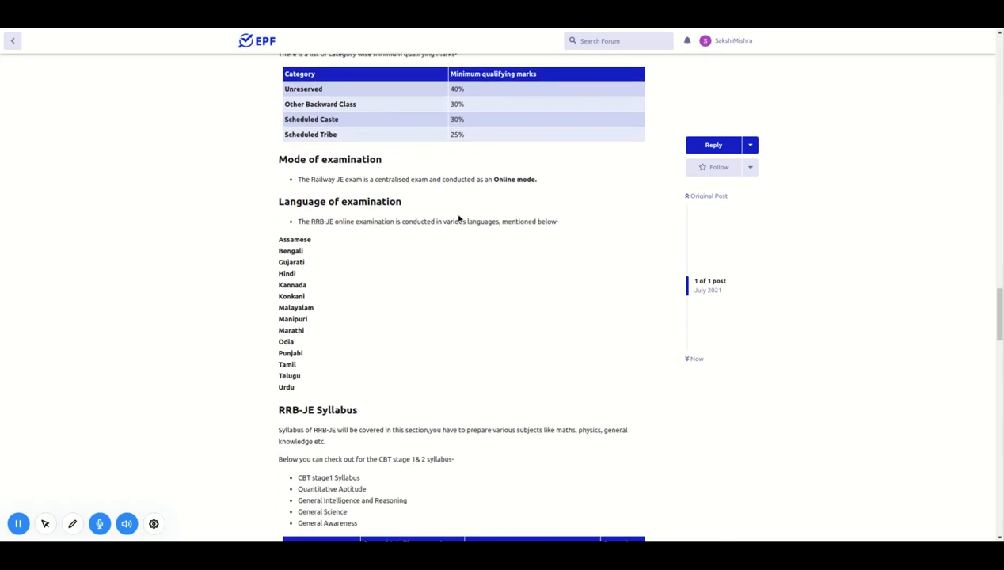
scroll(down, 3)
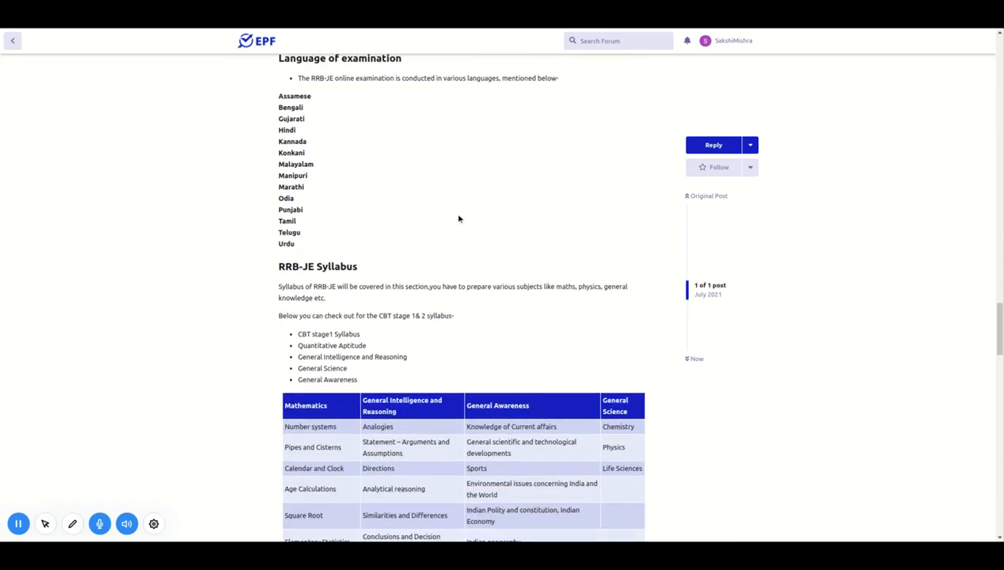
scroll(down, 3)
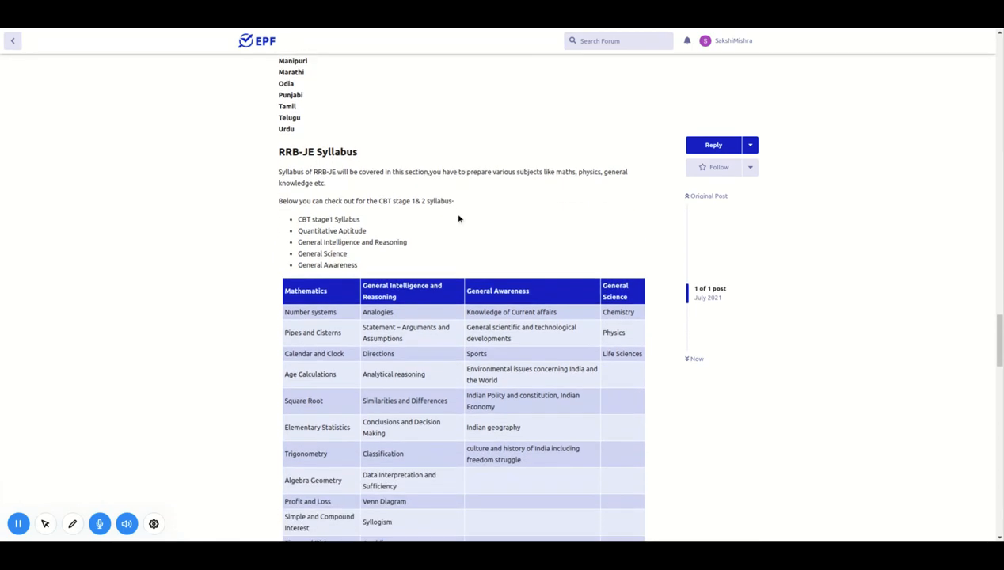
scroll(down, 3)
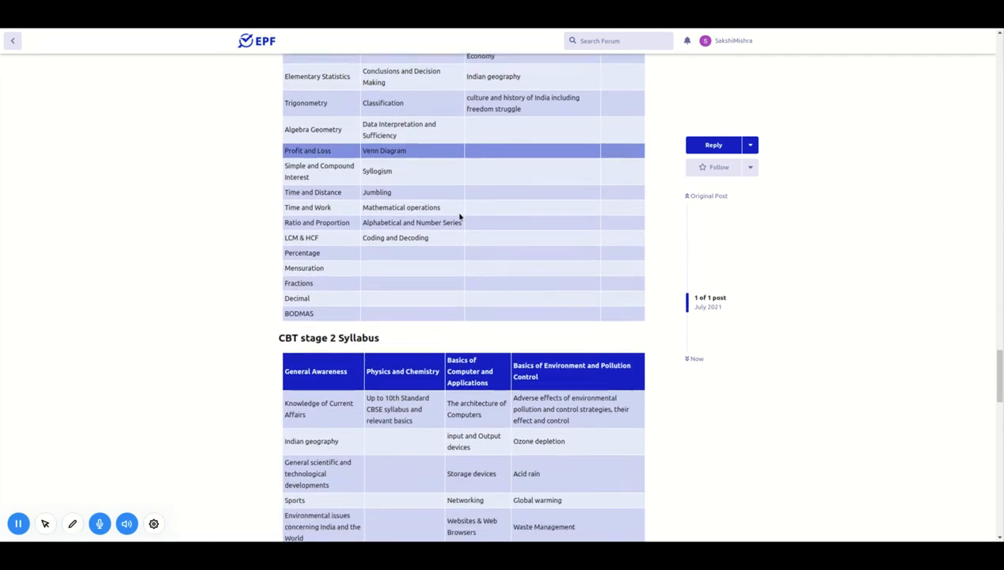
scroll(down, 3)
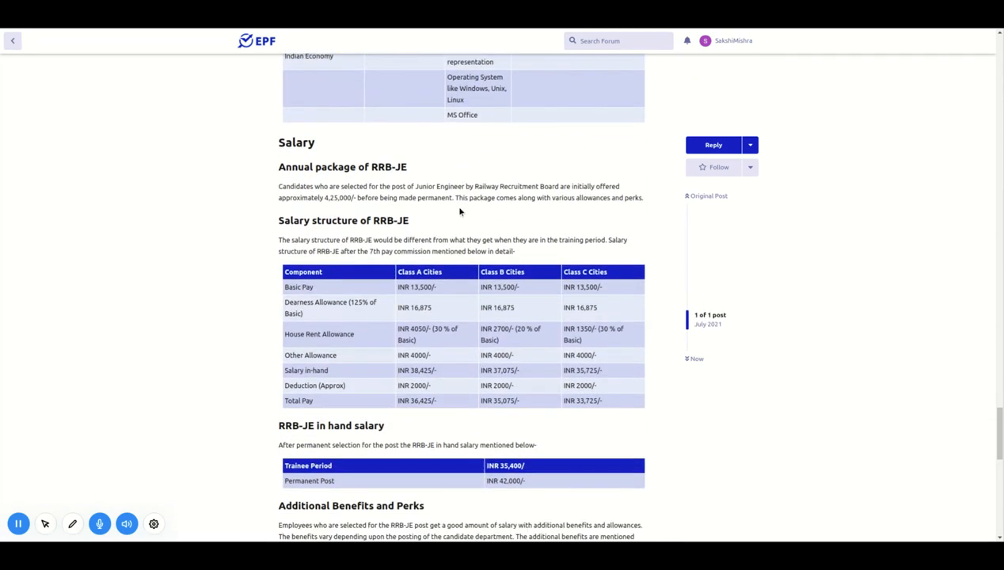
scroll(down, 3)
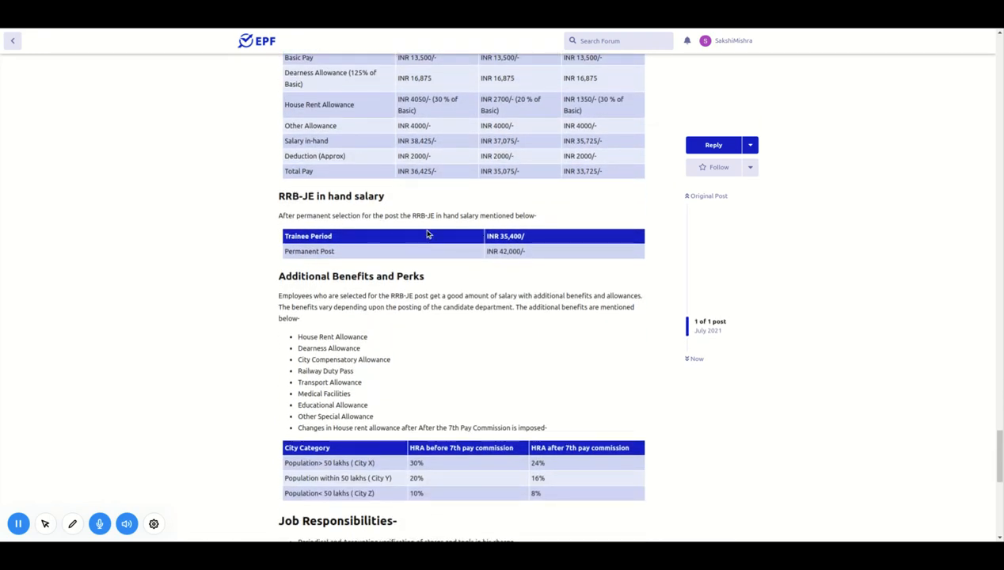
mouse_move(535, 238)
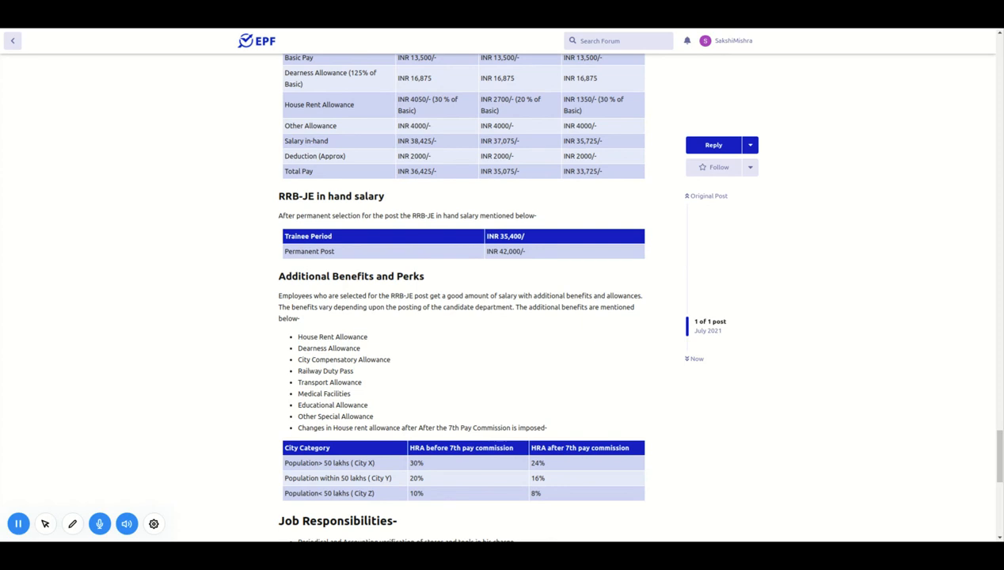
scroll(down, 3)
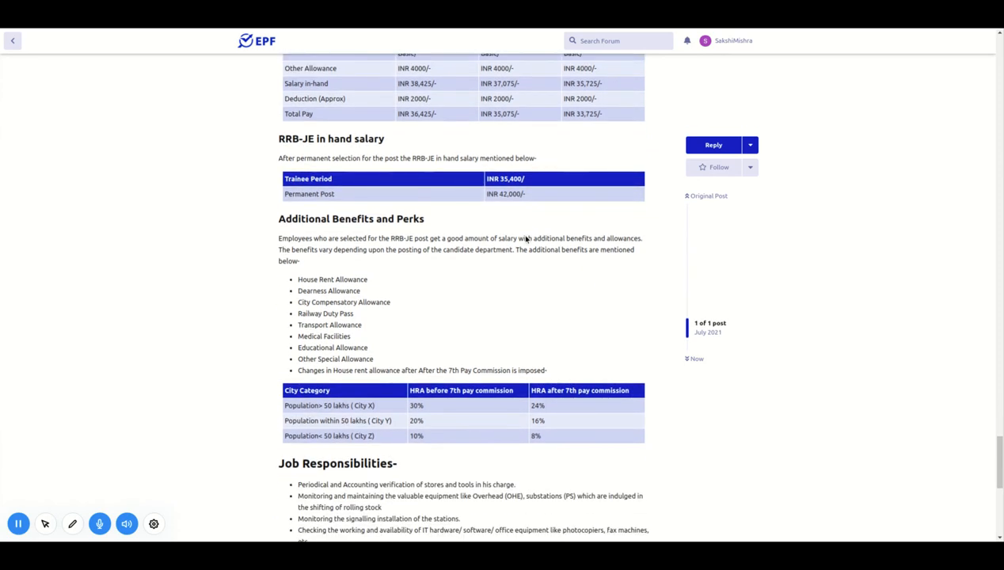
scroll(down, 3)
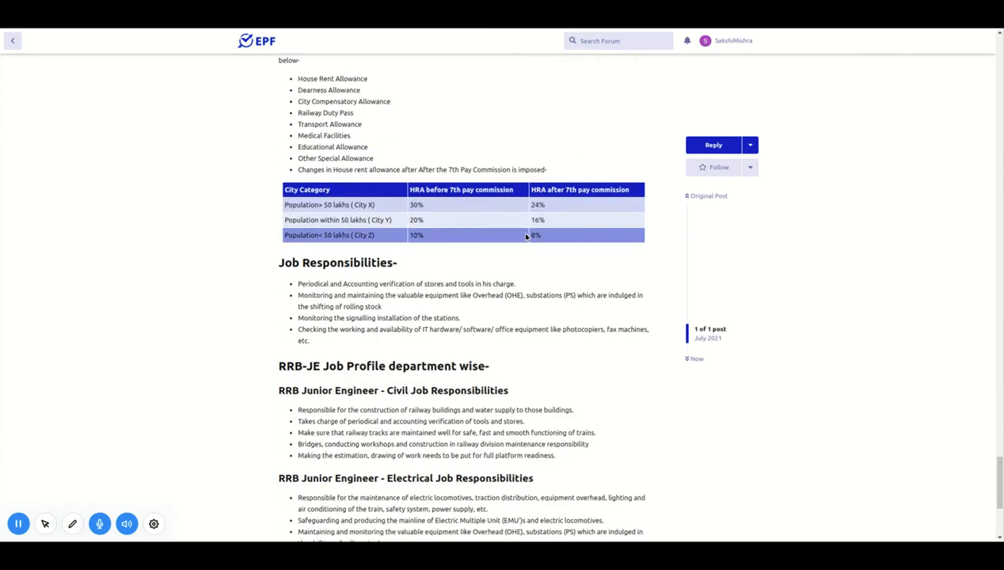
scroll(down, 3)
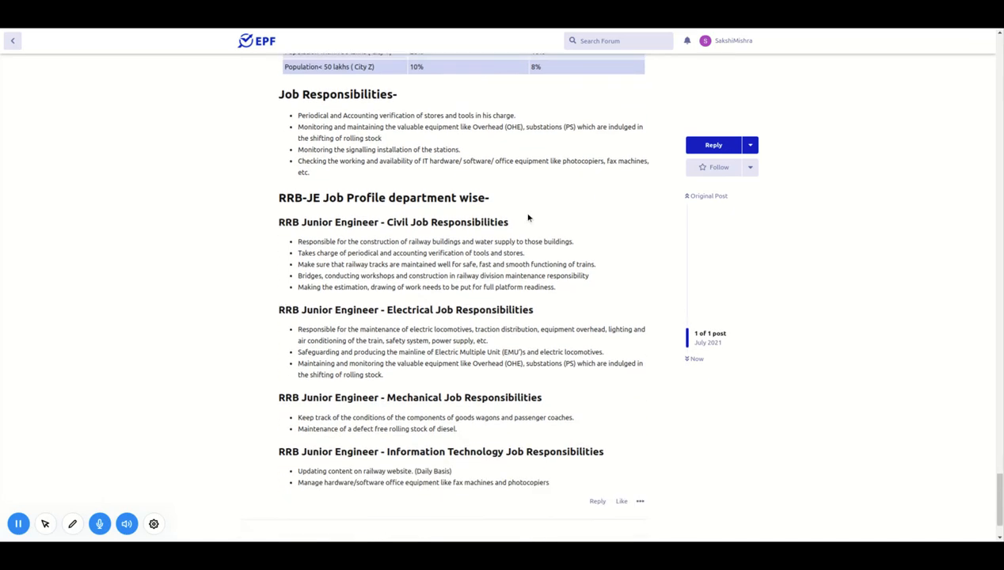
scroll(down, 3)
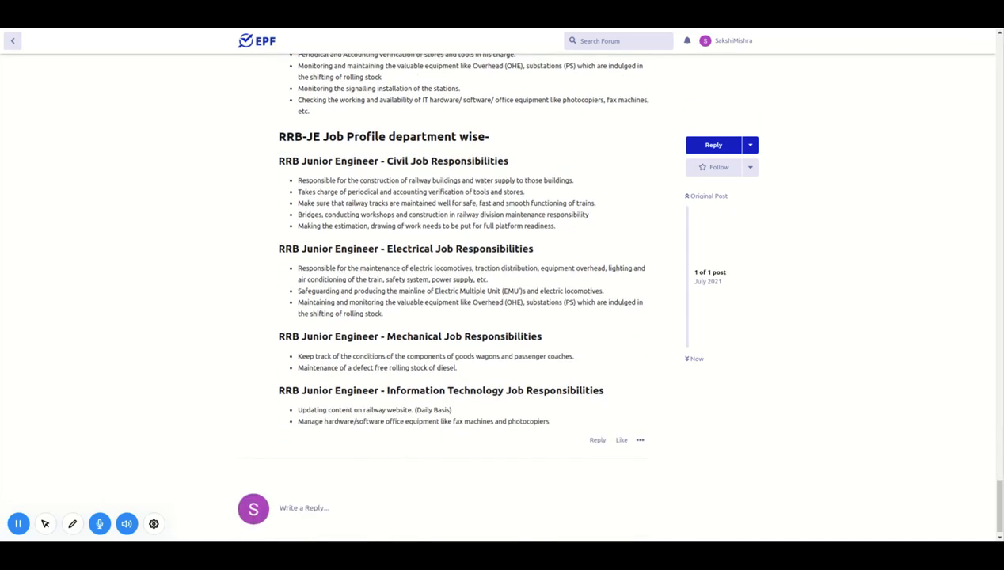
scroll(down, 3)
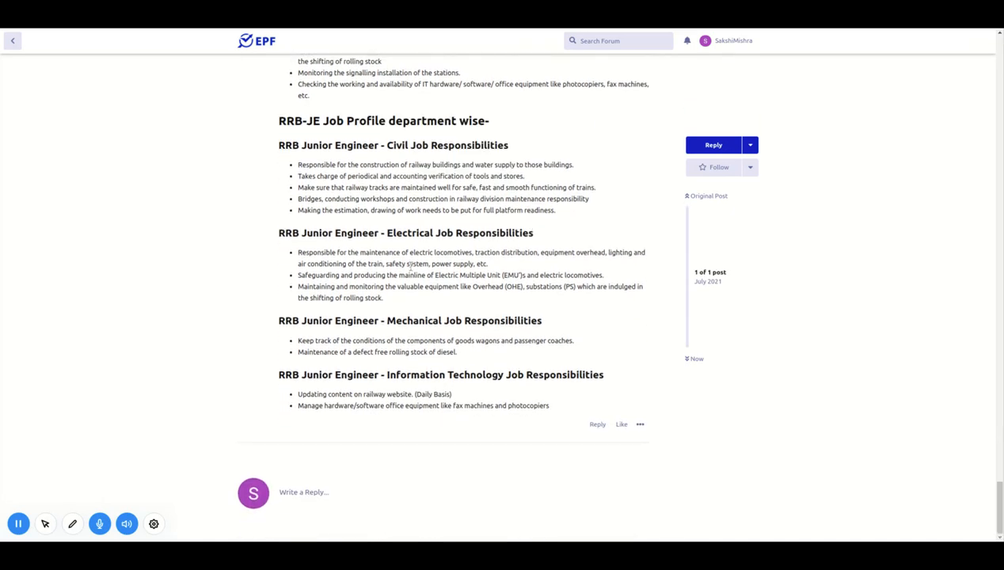